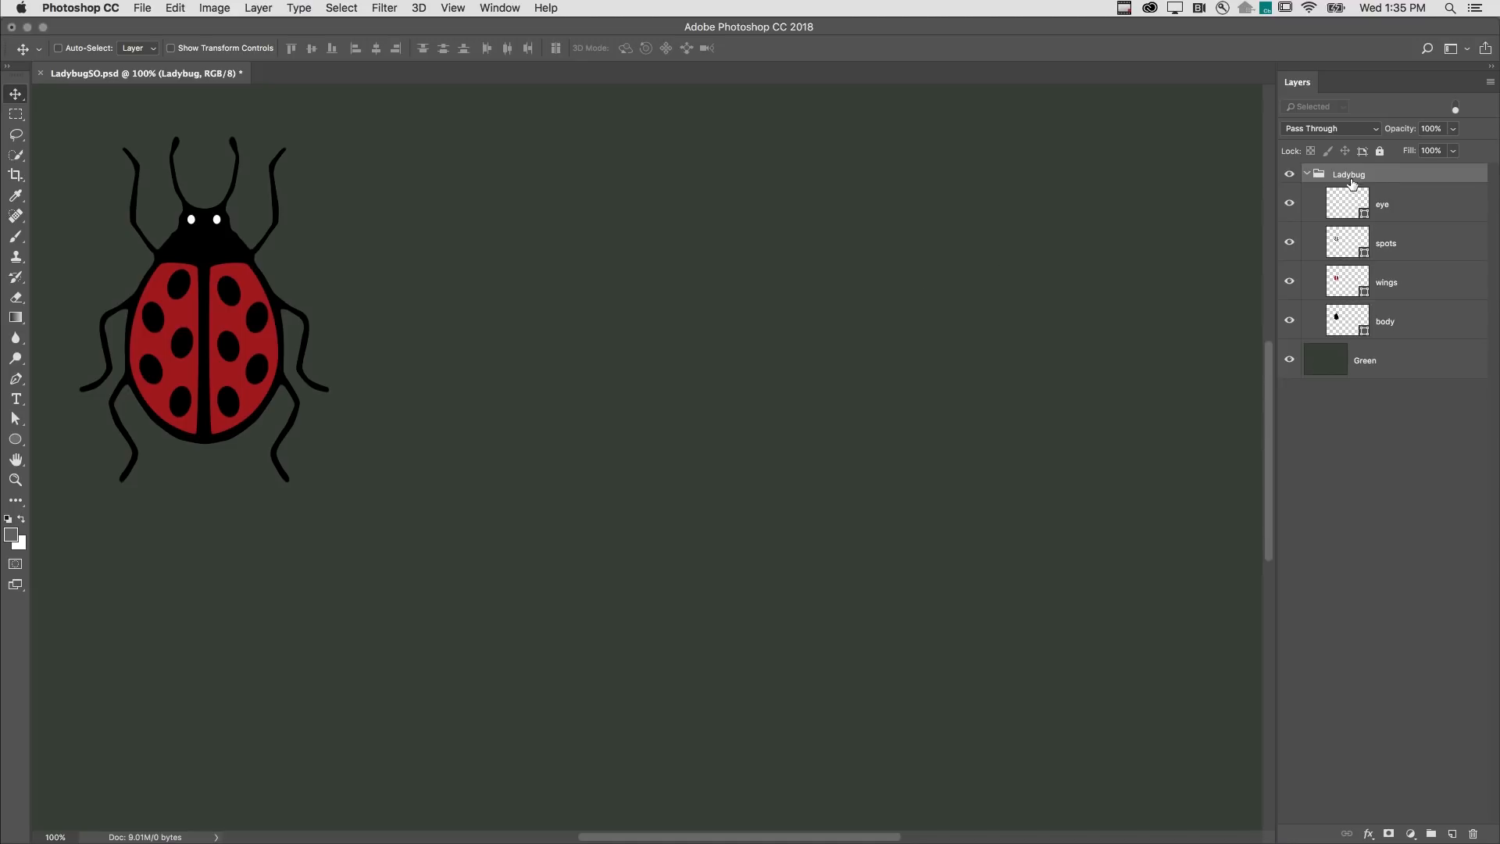
- Convert the Ladybug group (eye, spots, wings, body) into a single smart object
right_click(1349, 174)
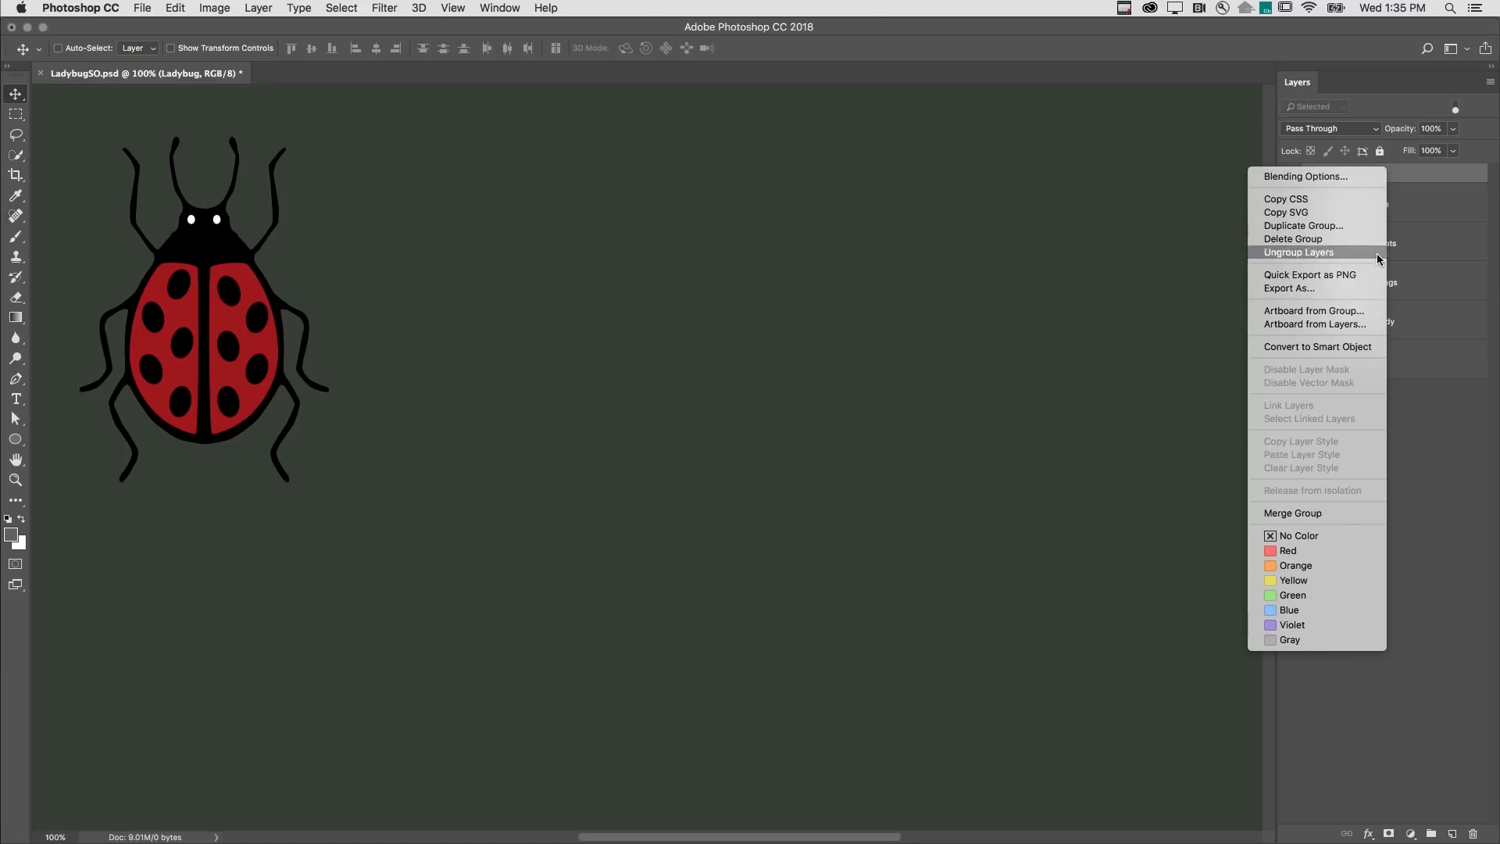
click(1299, 252)
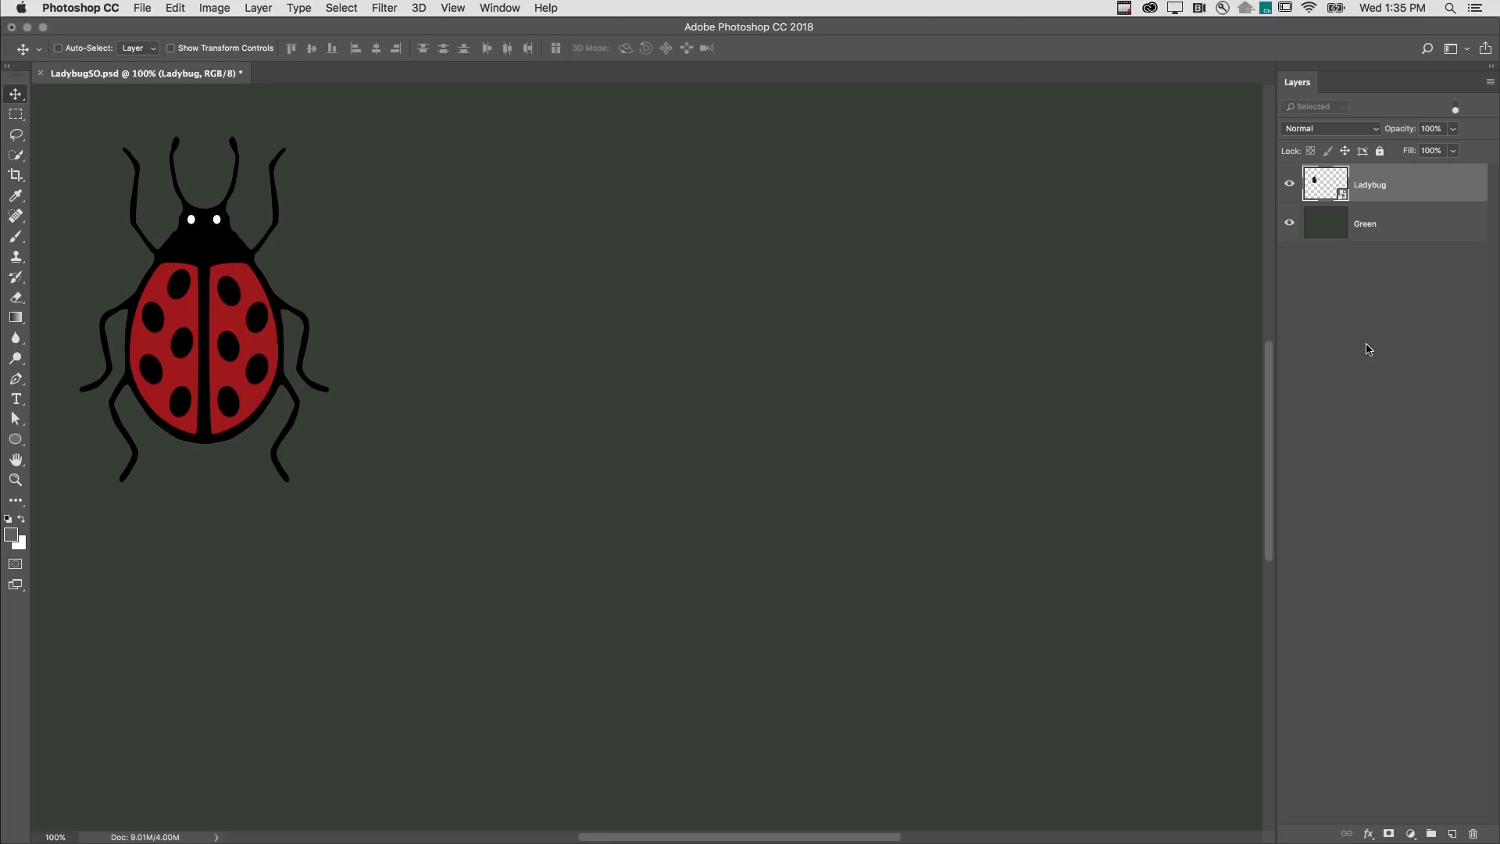
mouse_move(294, 37)
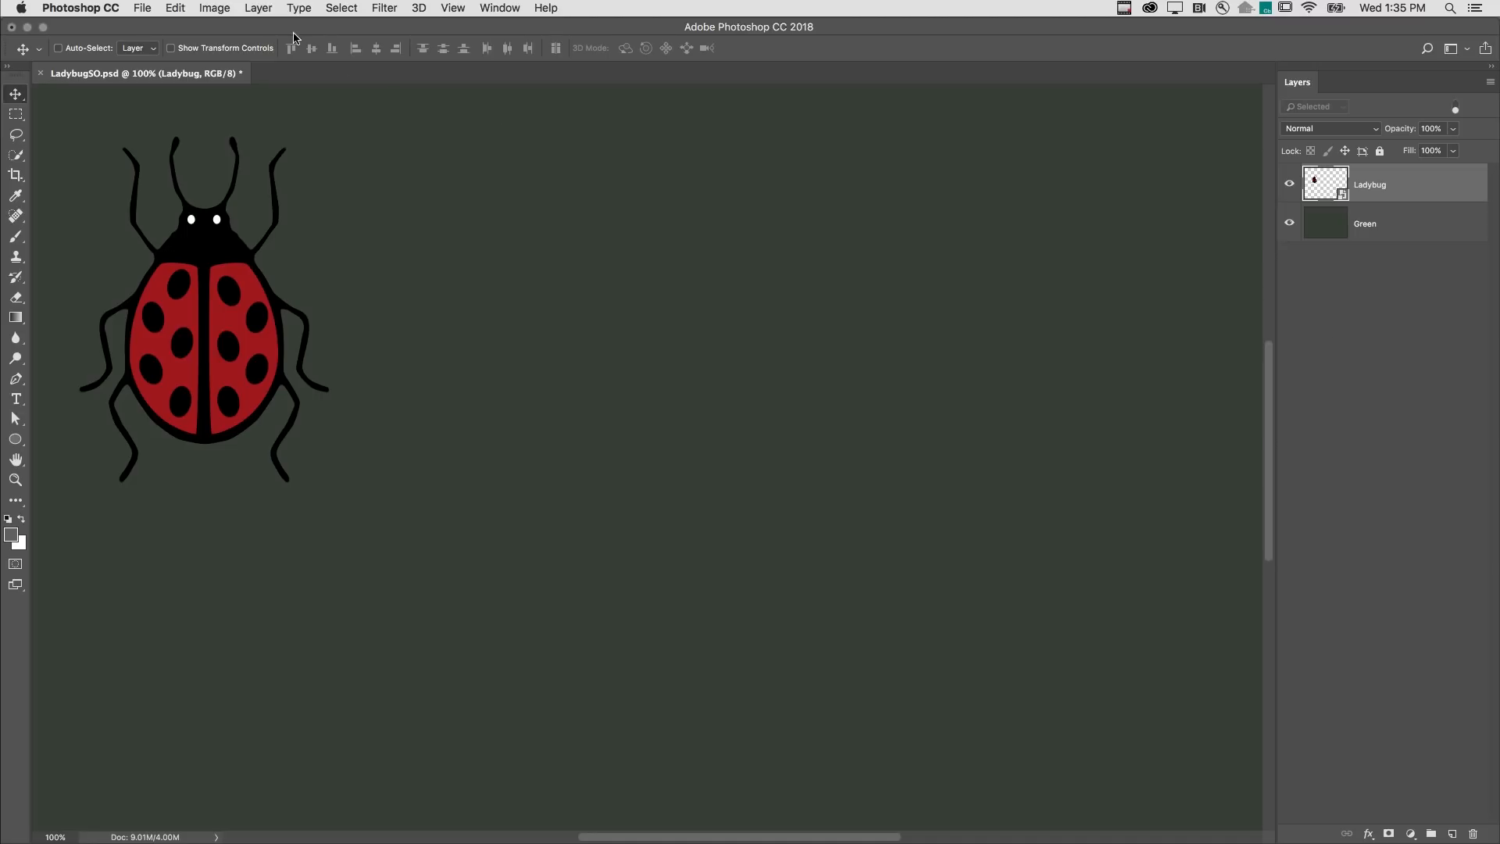
- Duplicate the Ladybug smart object, placing one copy below the original and another to the right
click(258, 8)
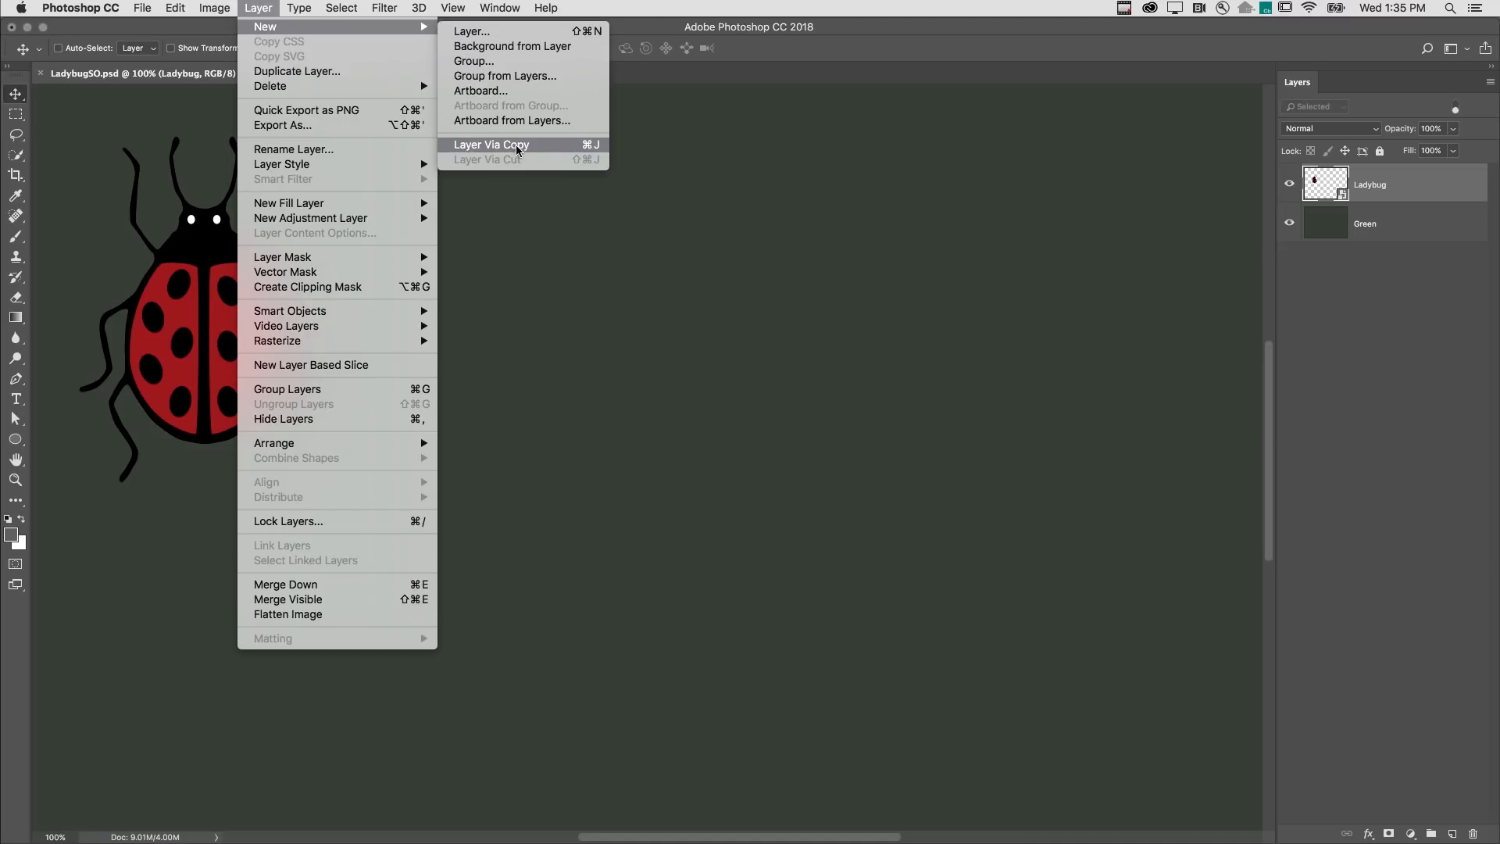
click(299, 8)
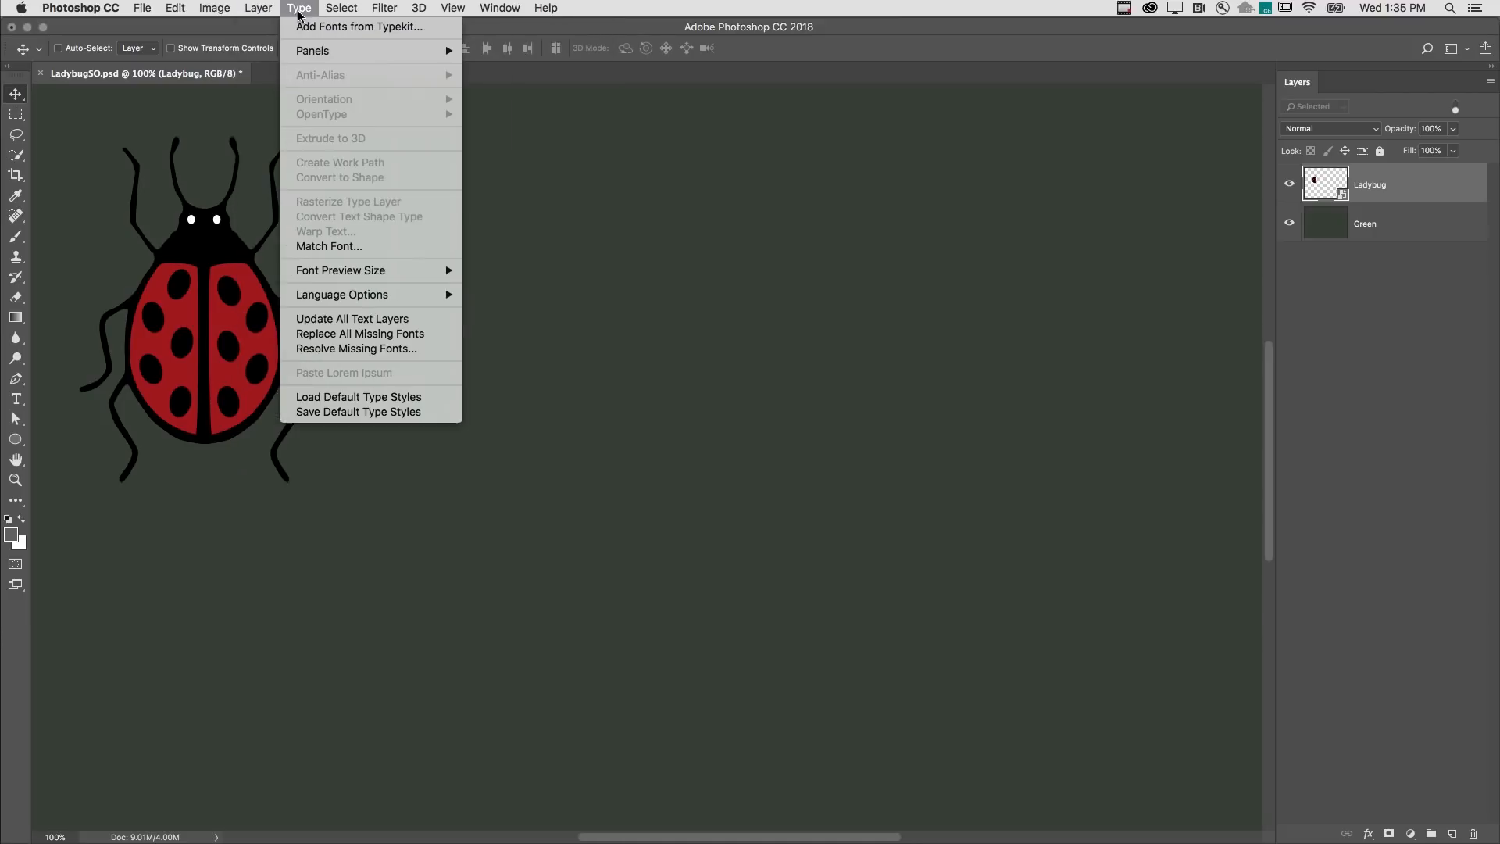
click(257, 8)
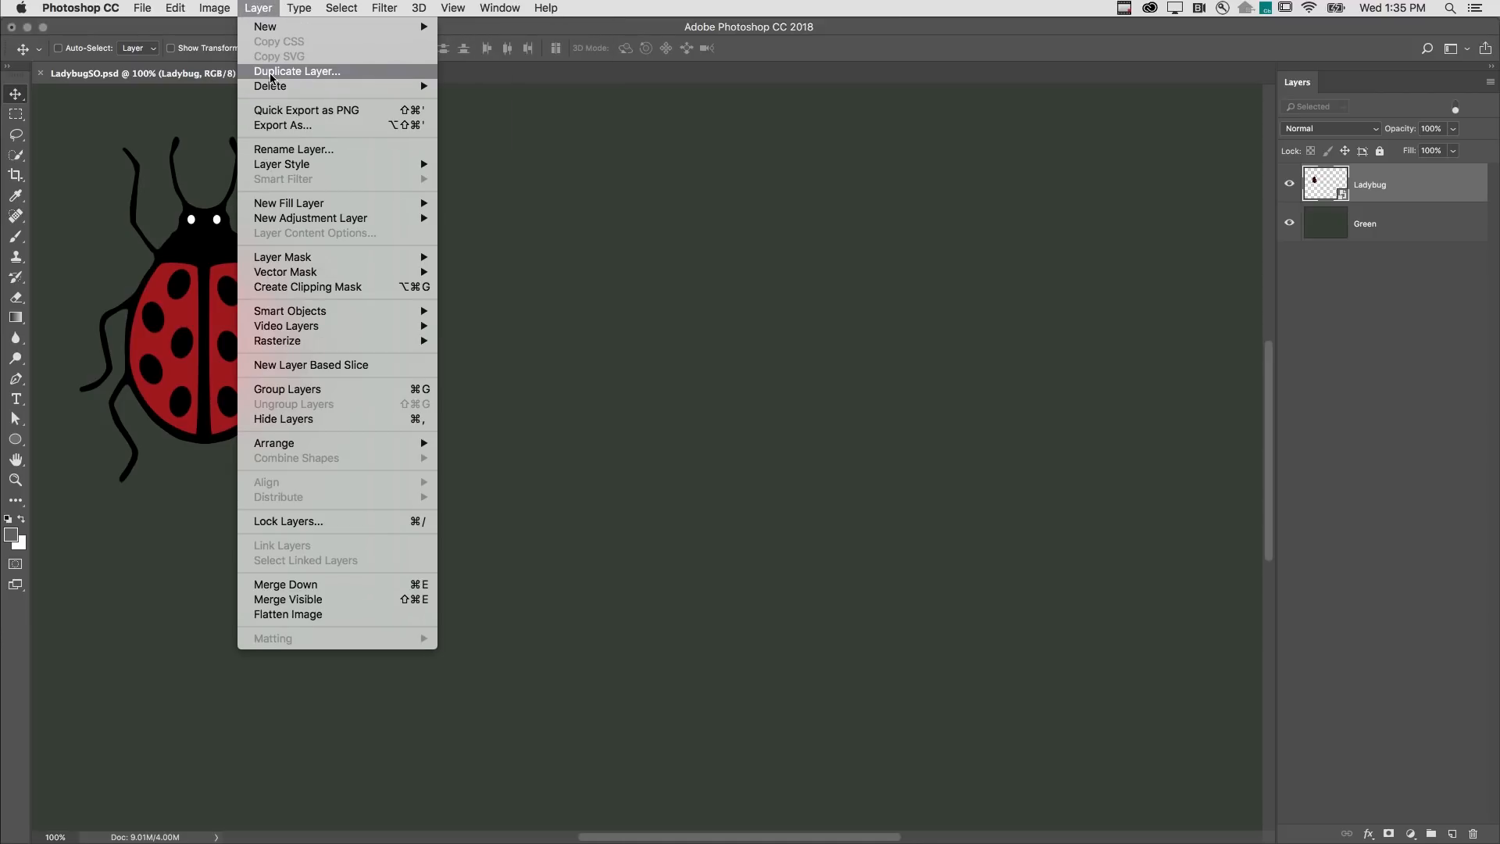
mouse_move(456, 84)
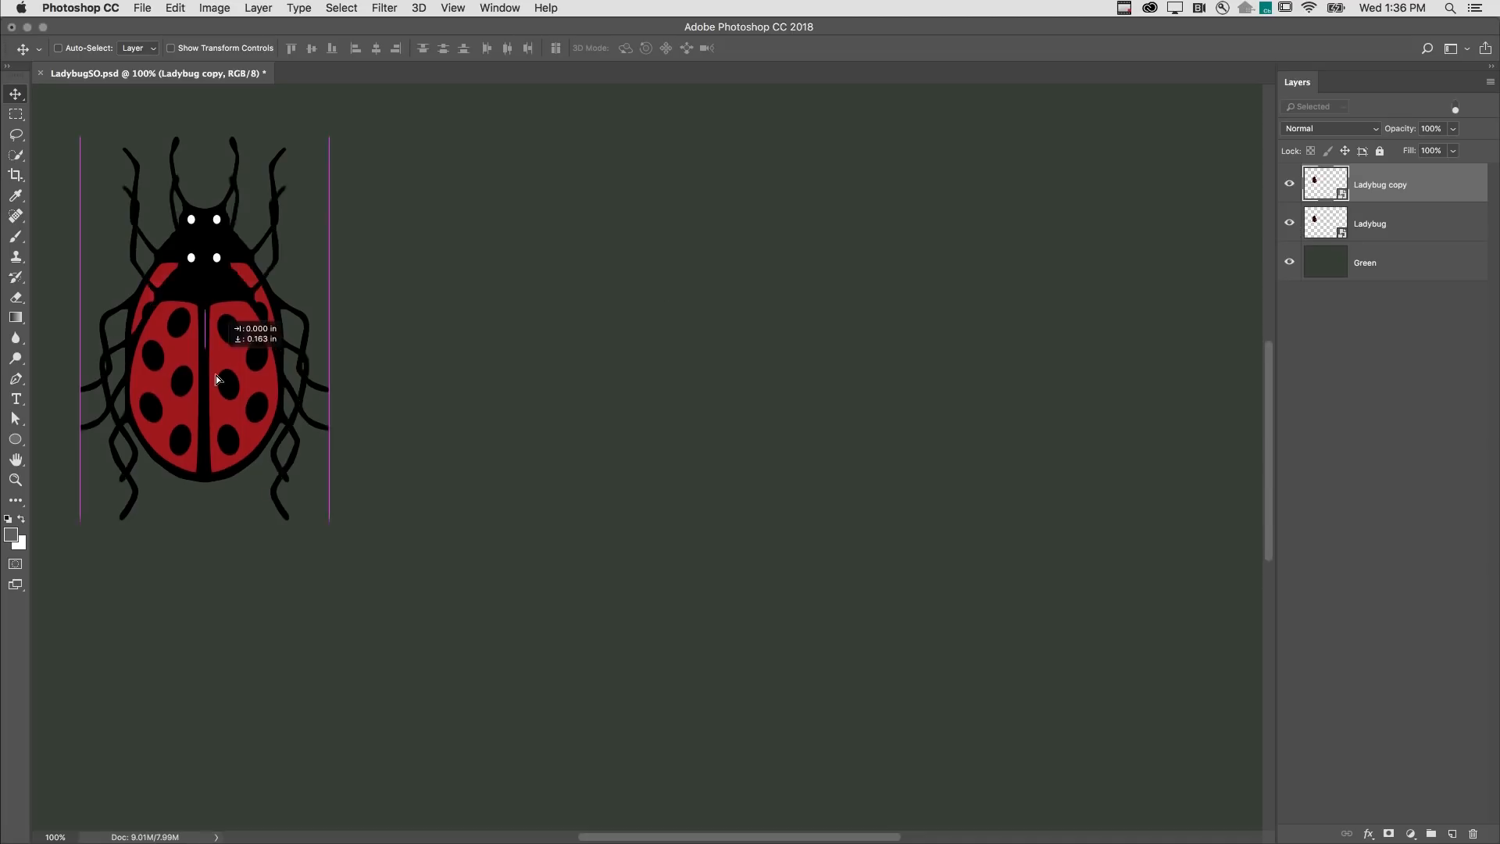
drag(216, 378, 216, 665)
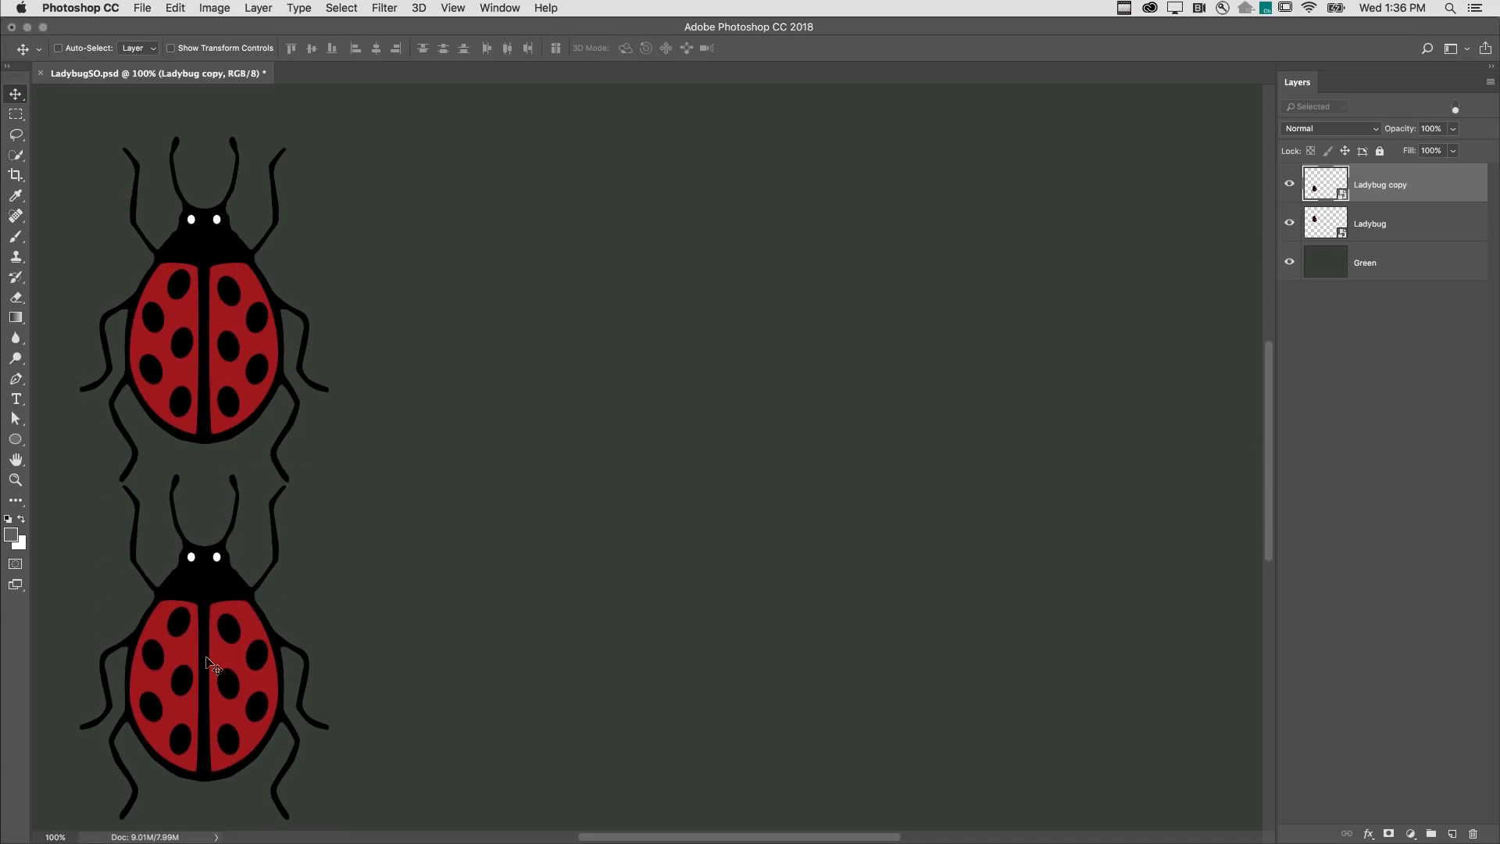
mouse_move(218, 657)
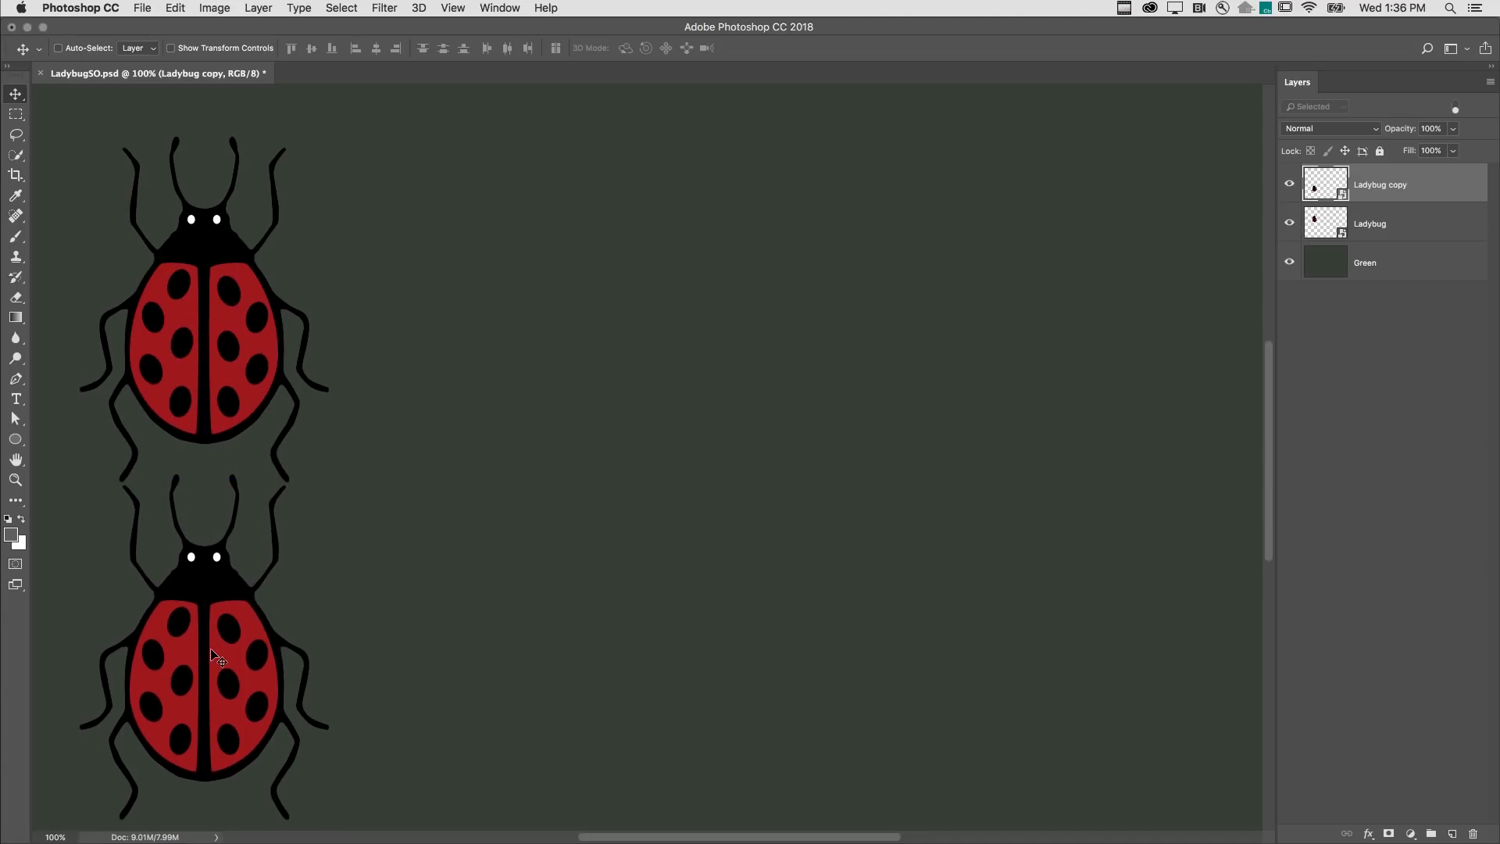
drag(215, 651, 536, 450)
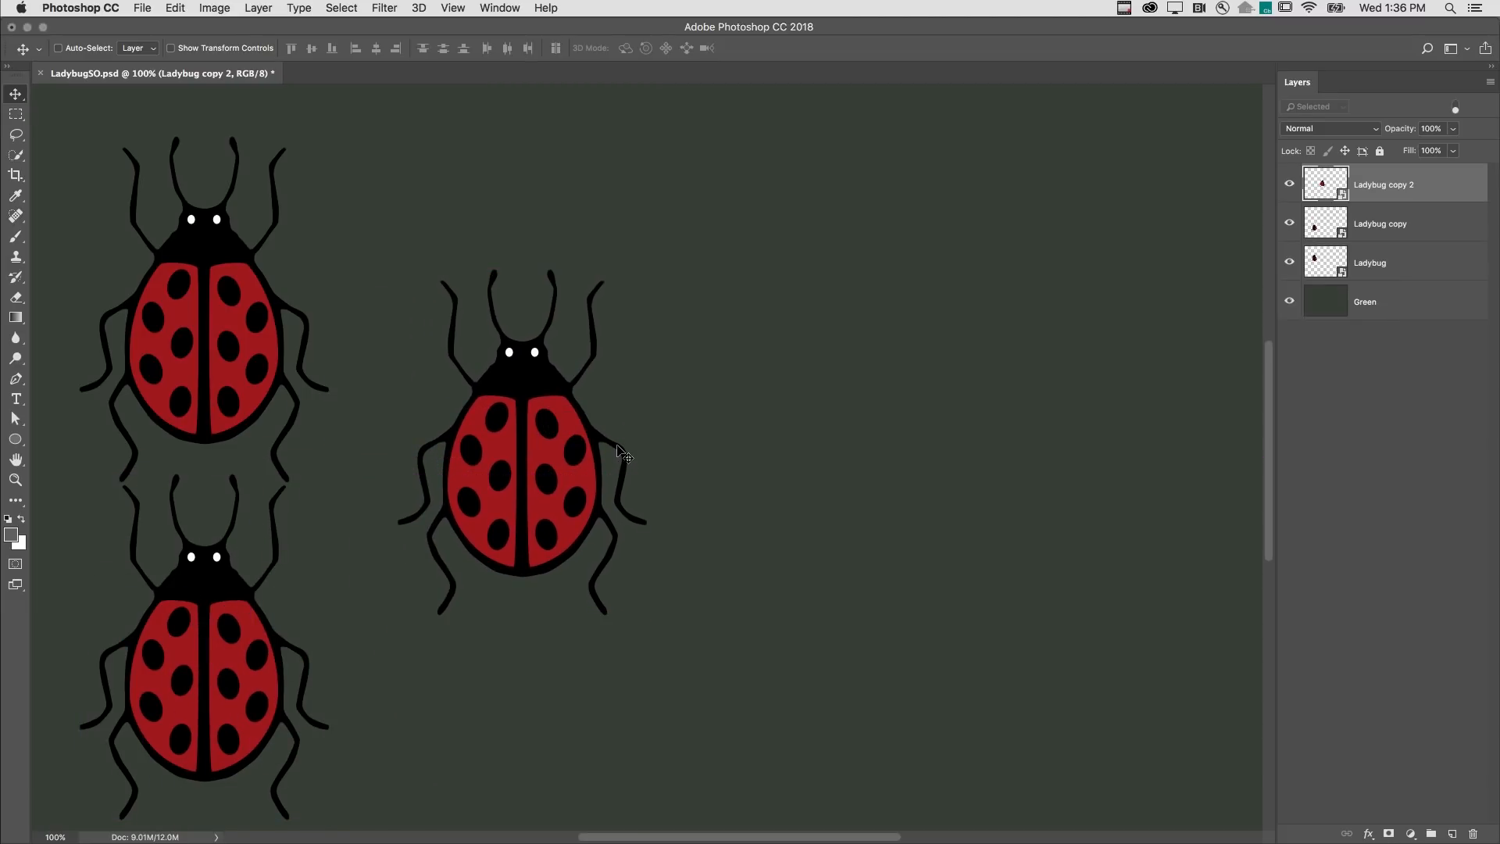
- Scale up Ladybug copy 2 with Auto-Select on and open its contents as Ladybug5.psb
click(57, 48)
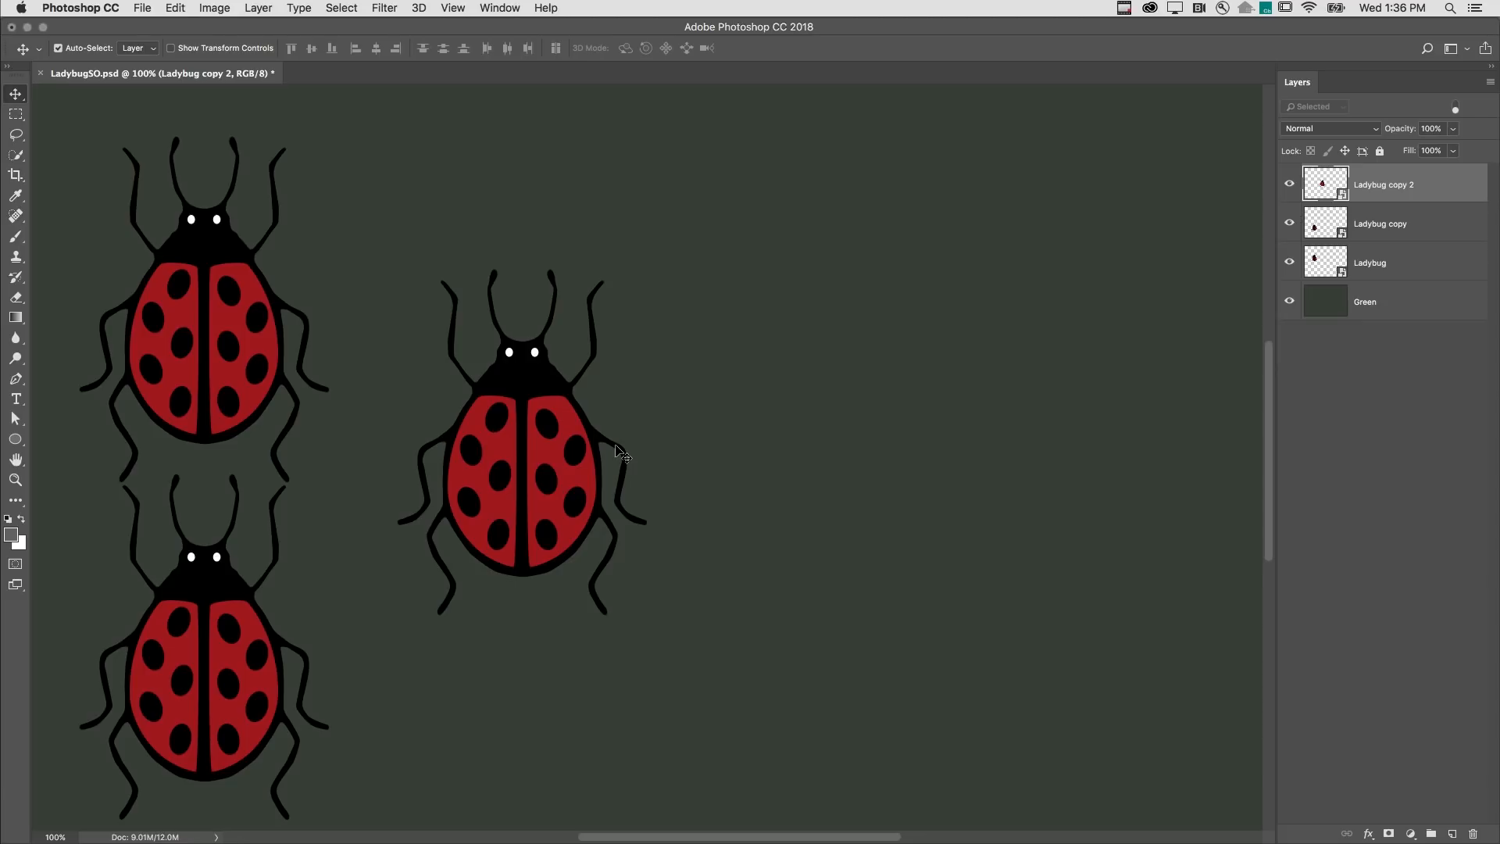
key(cmd+t)
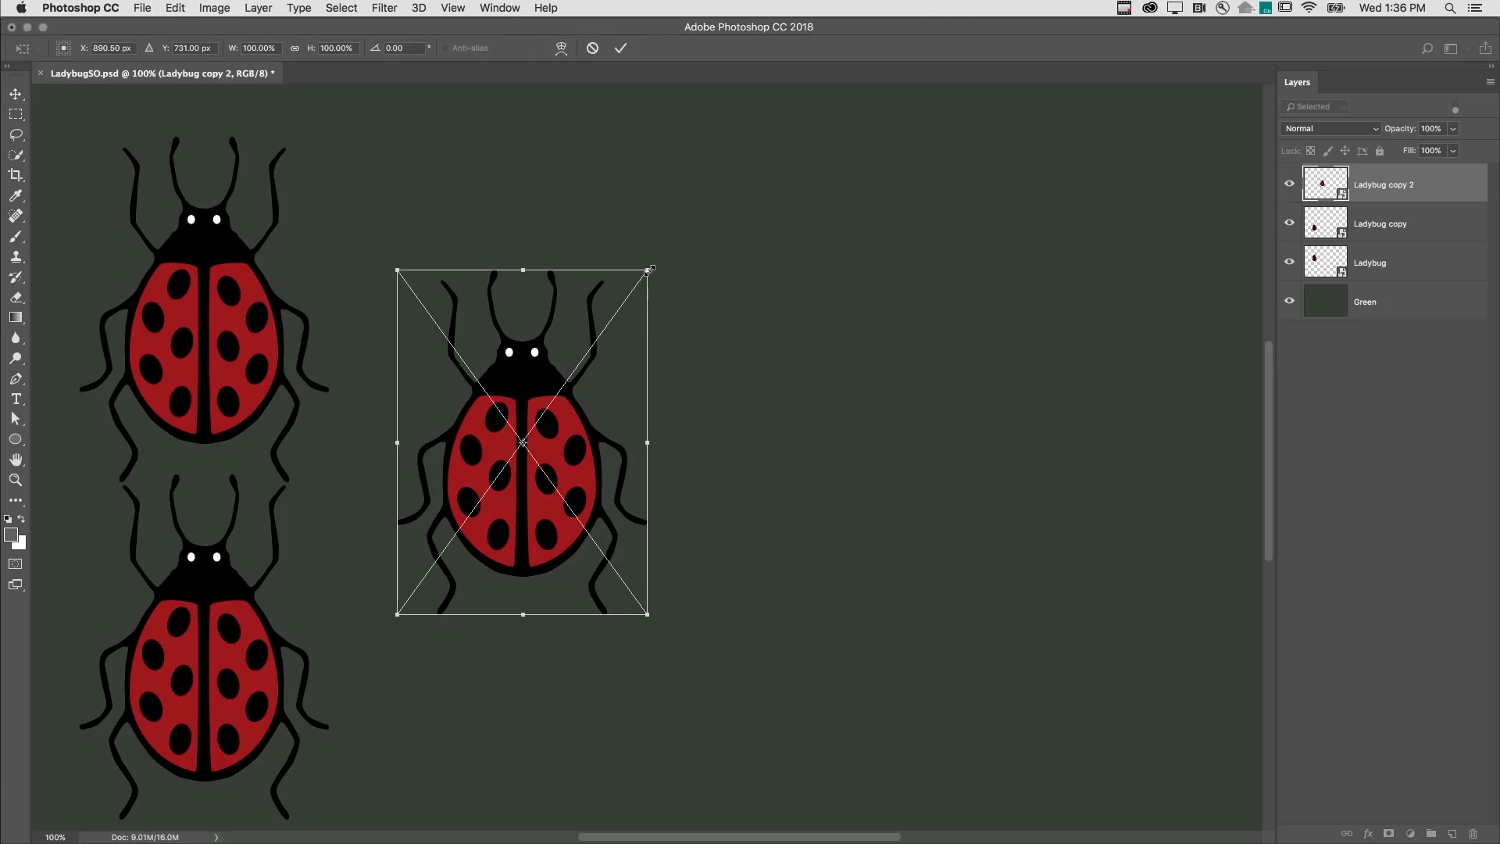
drag(651, 269, 695, 205)
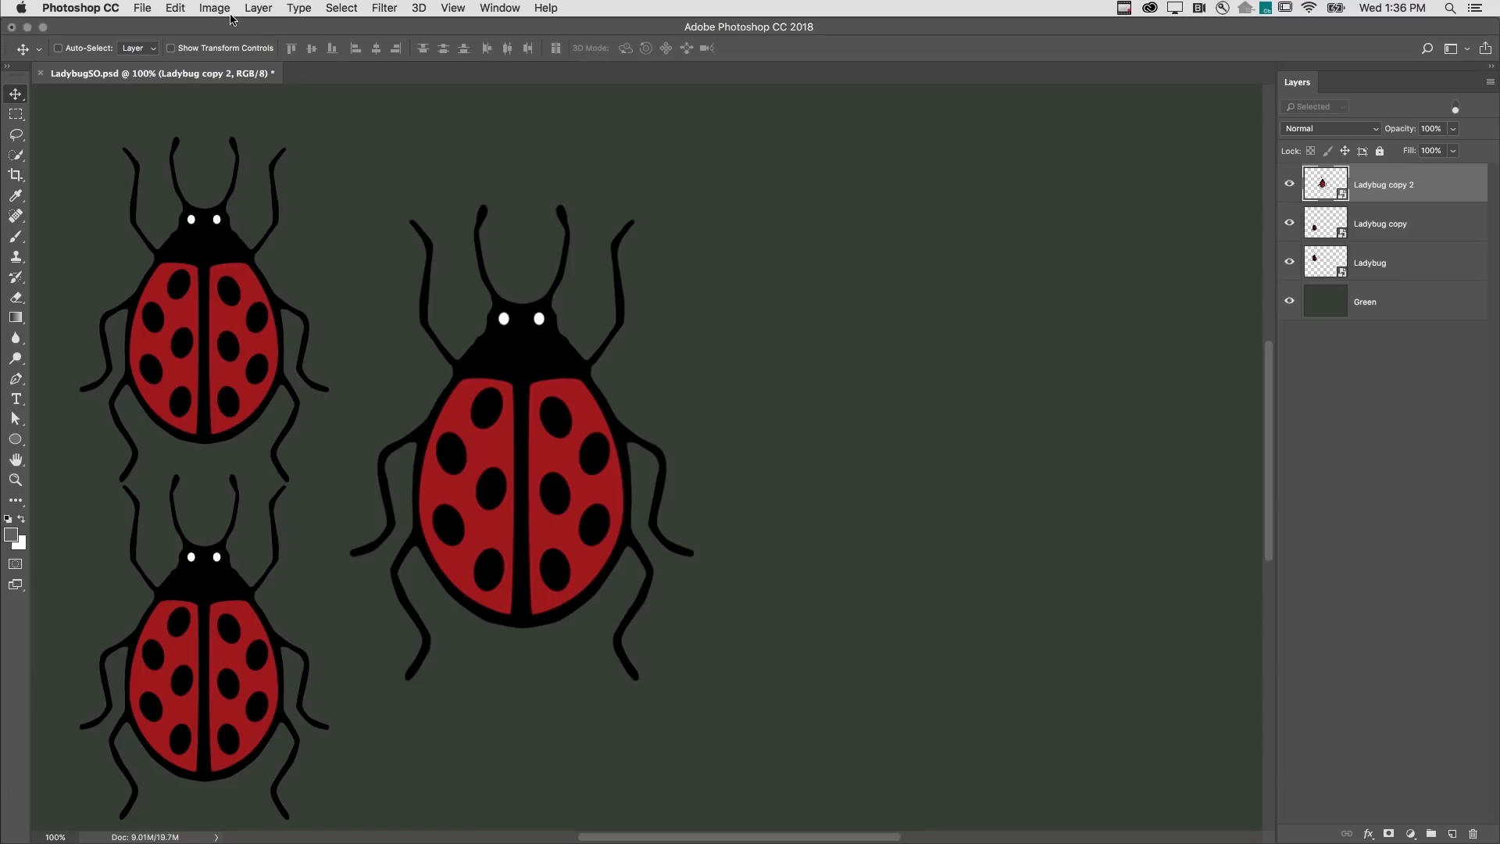
click(257, 8)
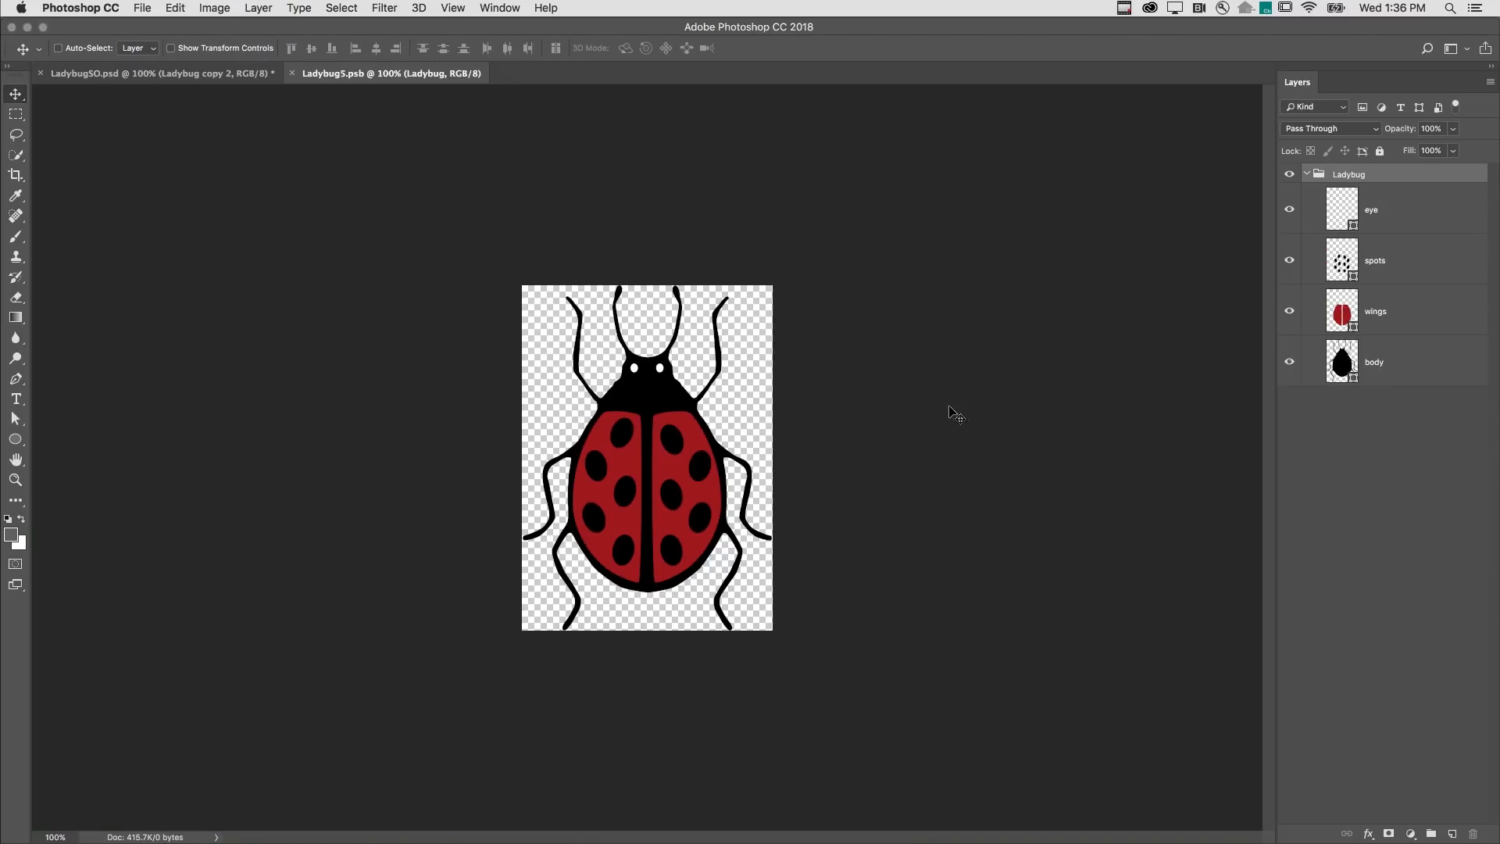
- Fill the spots layer in Ladybug5.psb white and save to update all three ladybugs
click(1375, 259)
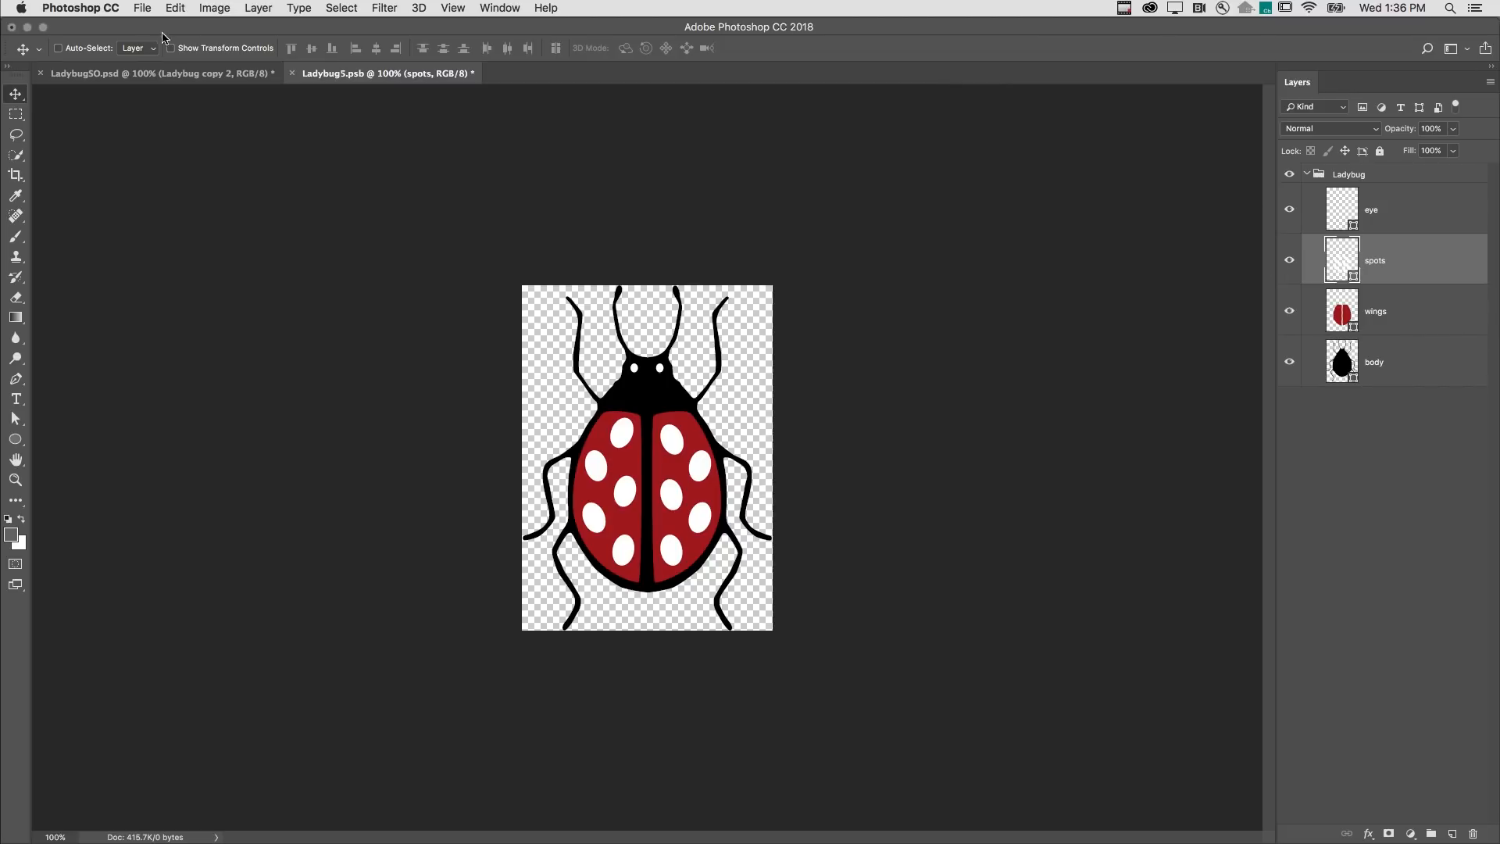
click(141, 8)
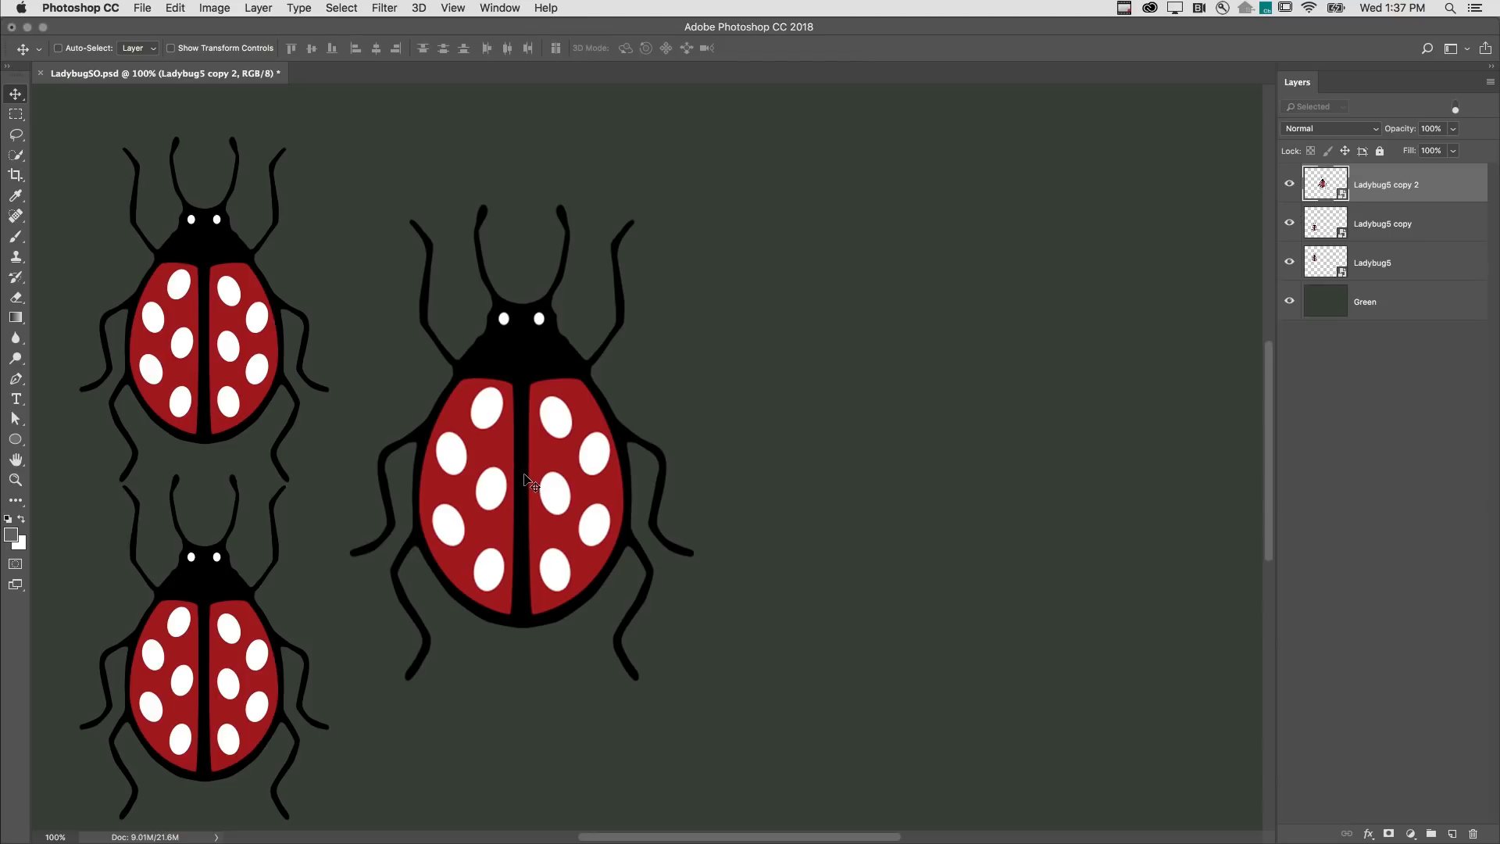
mouse_move(527, 486)
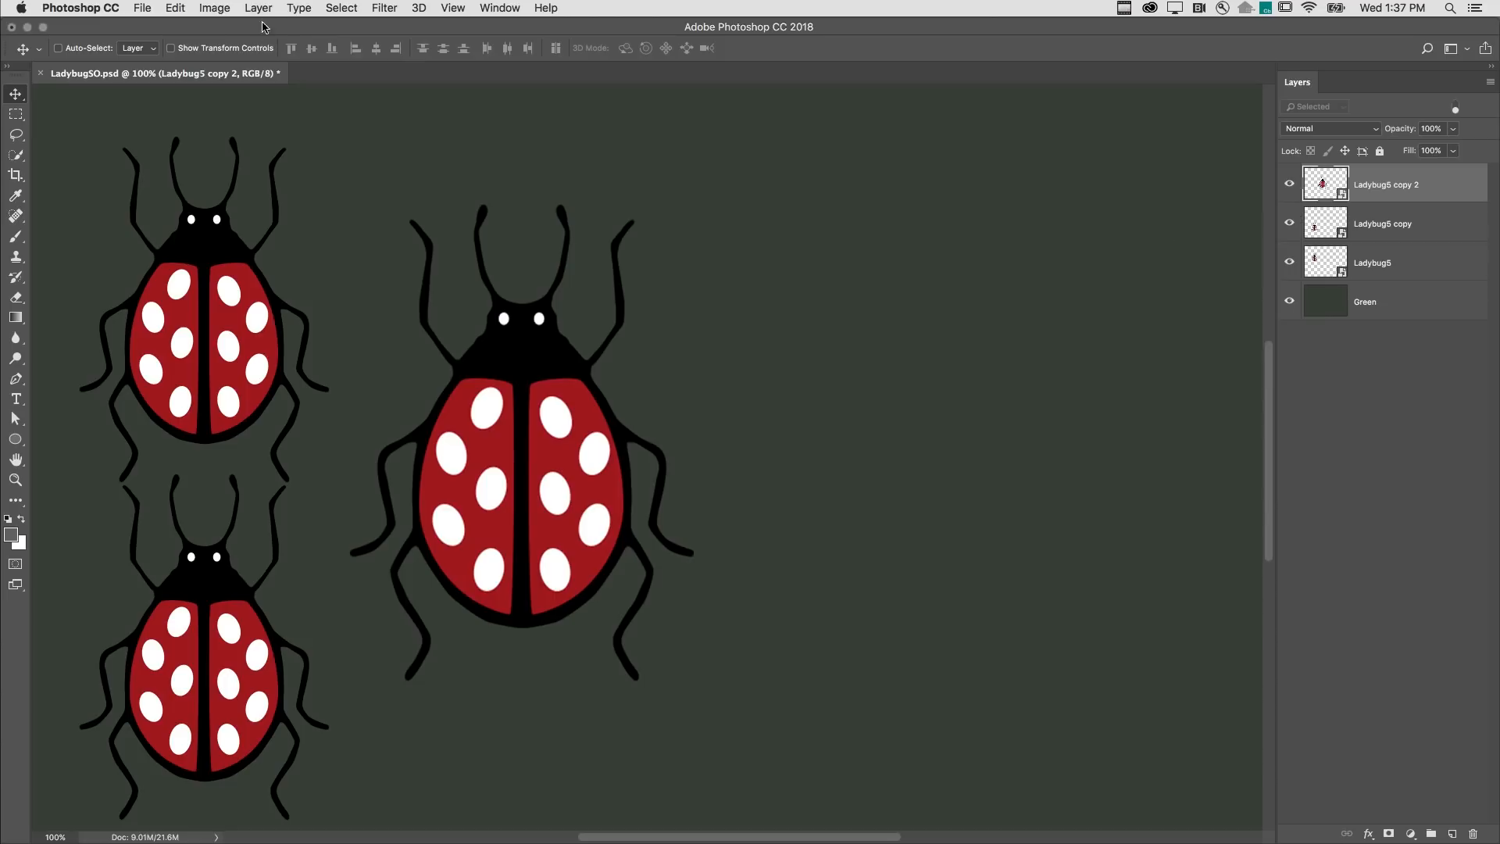
- Create an independent ladybug copy via New Smart Object via Copy and move it right
click(258, 8)
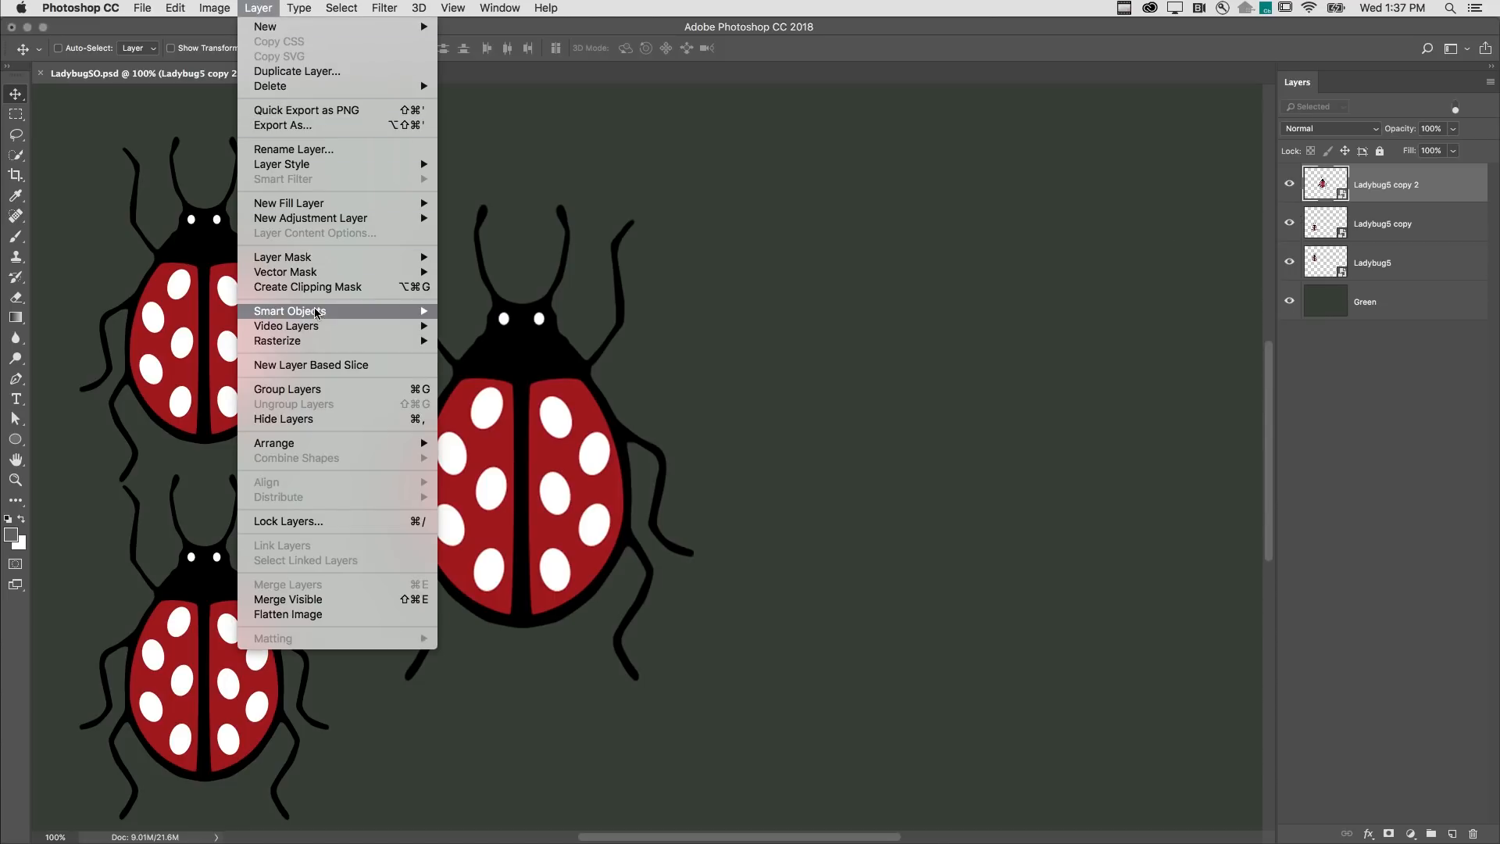
mouse_move(290, 310)
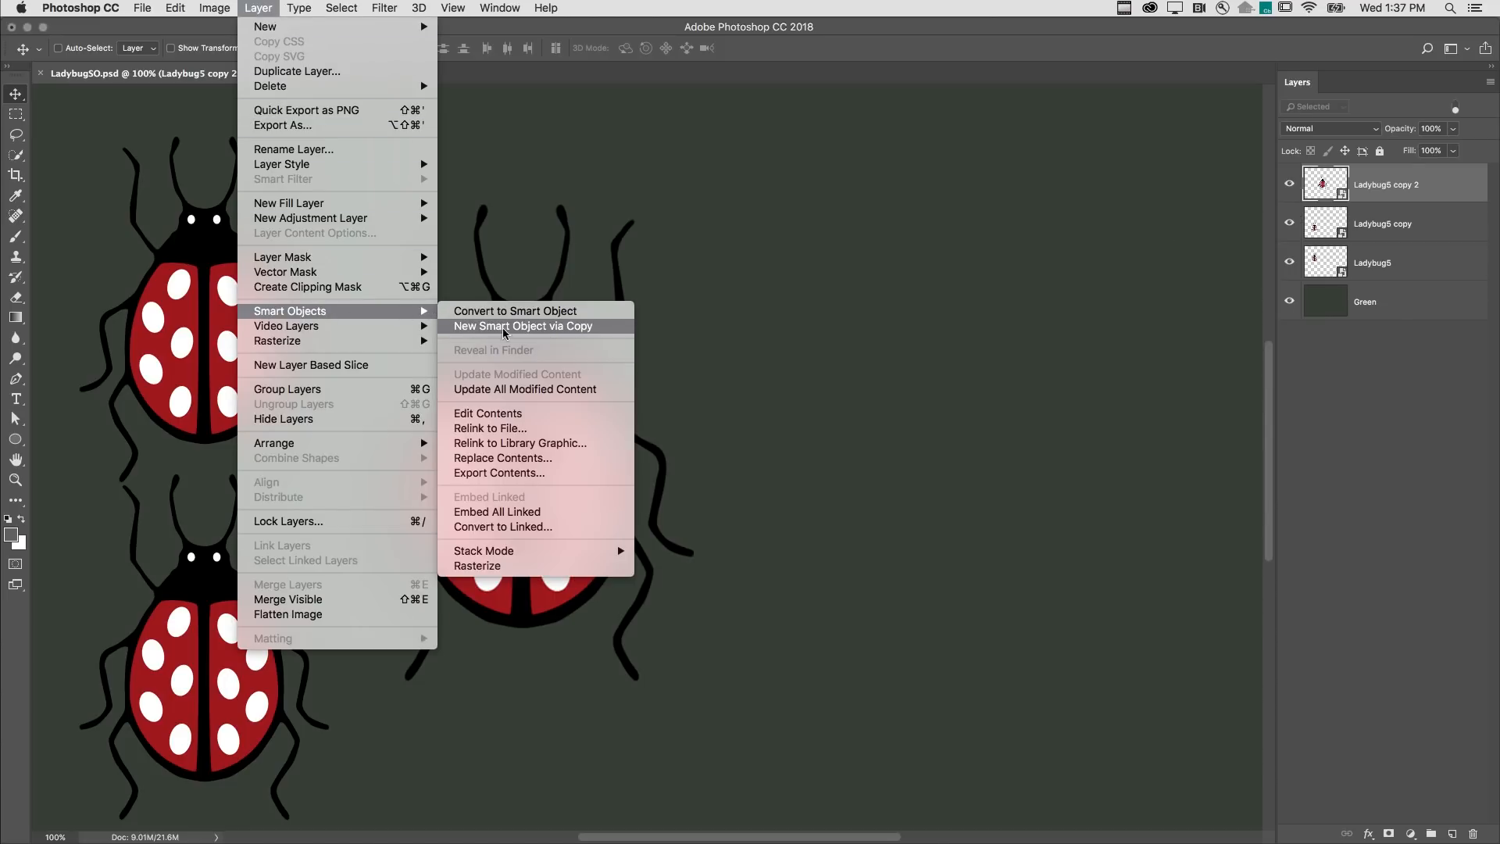
click(524, 325)
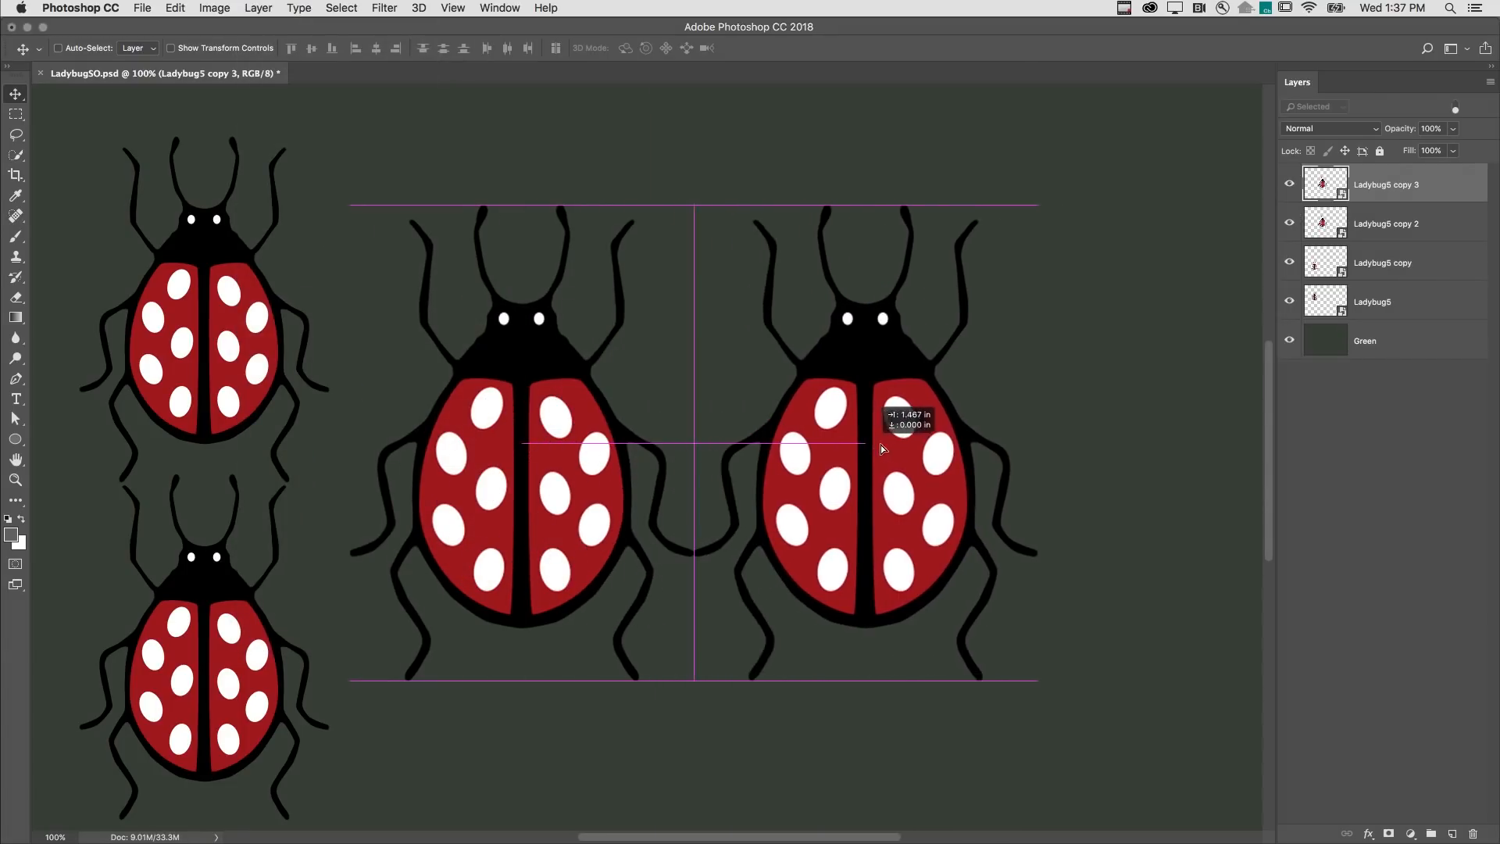
drag(881, 448, 961, 448)
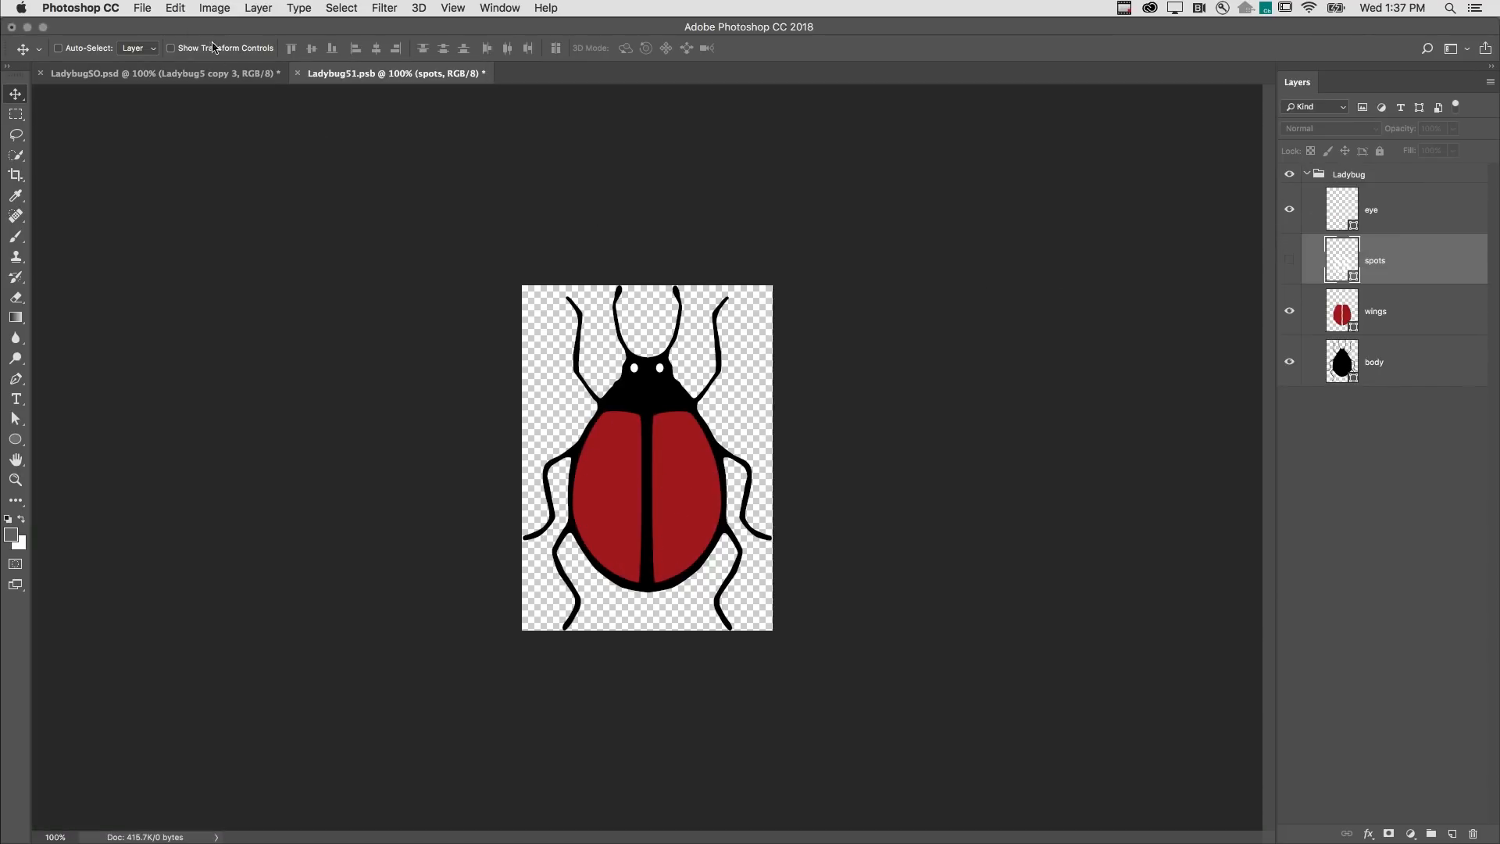
- Save and close Ladybug51.psb, returning to LadybugSO.psd with a spotless fourth ladybug
click(141, 8)
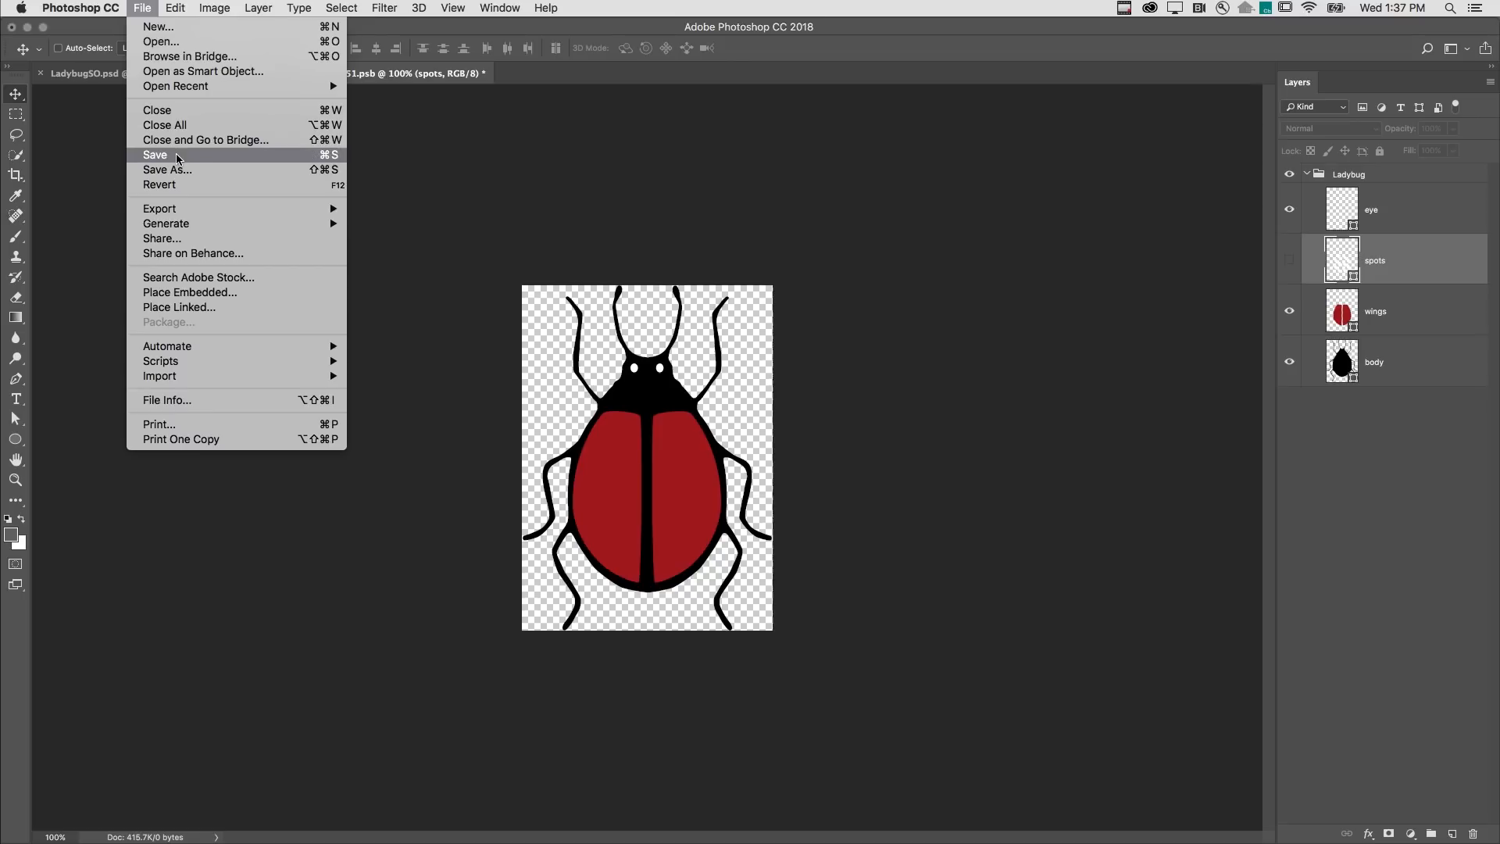
mouse_move(157, 110)
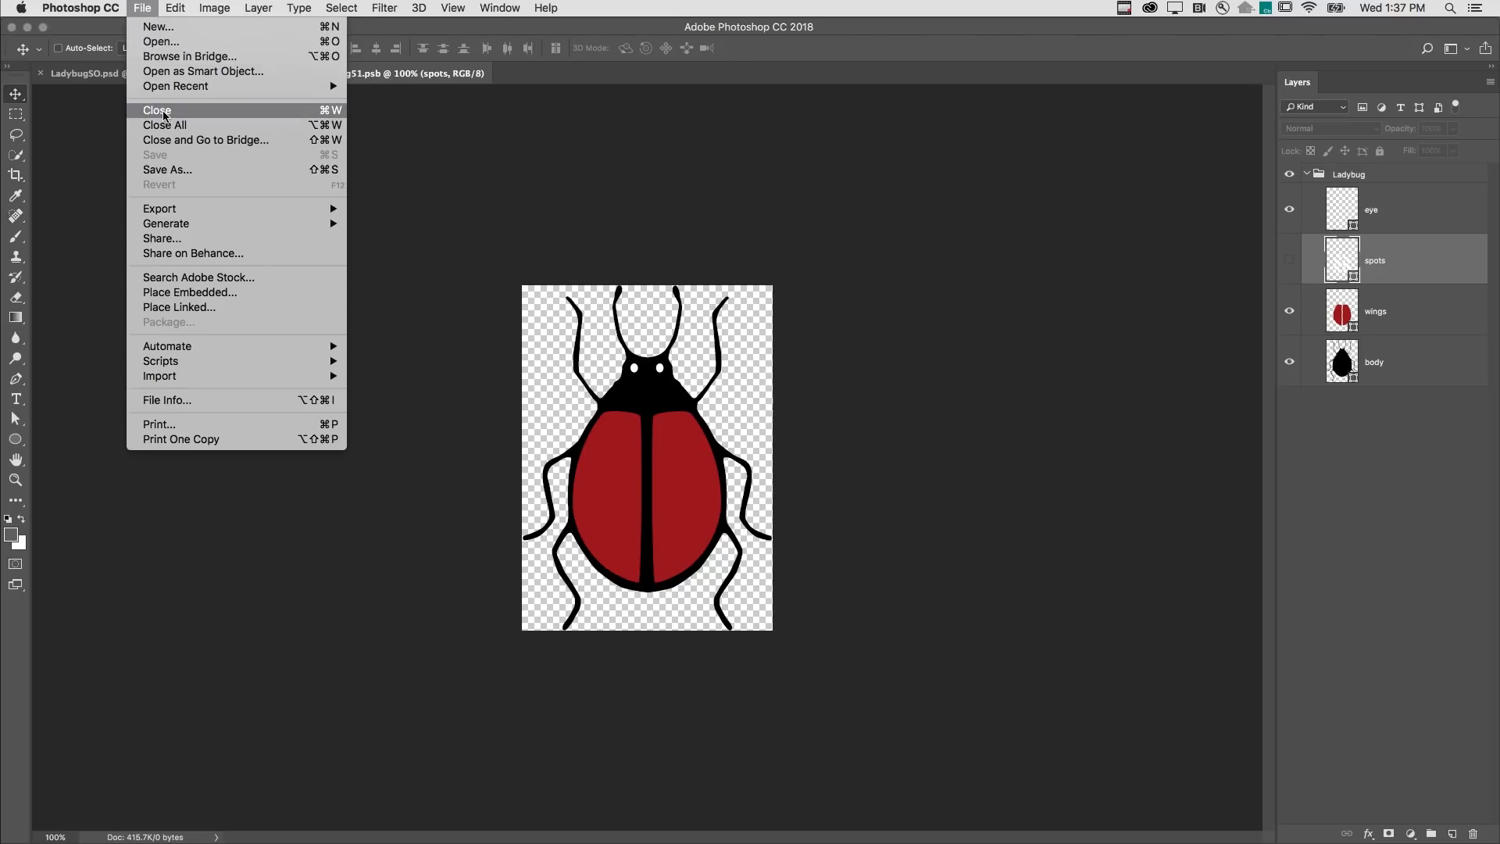
click(156, 110)
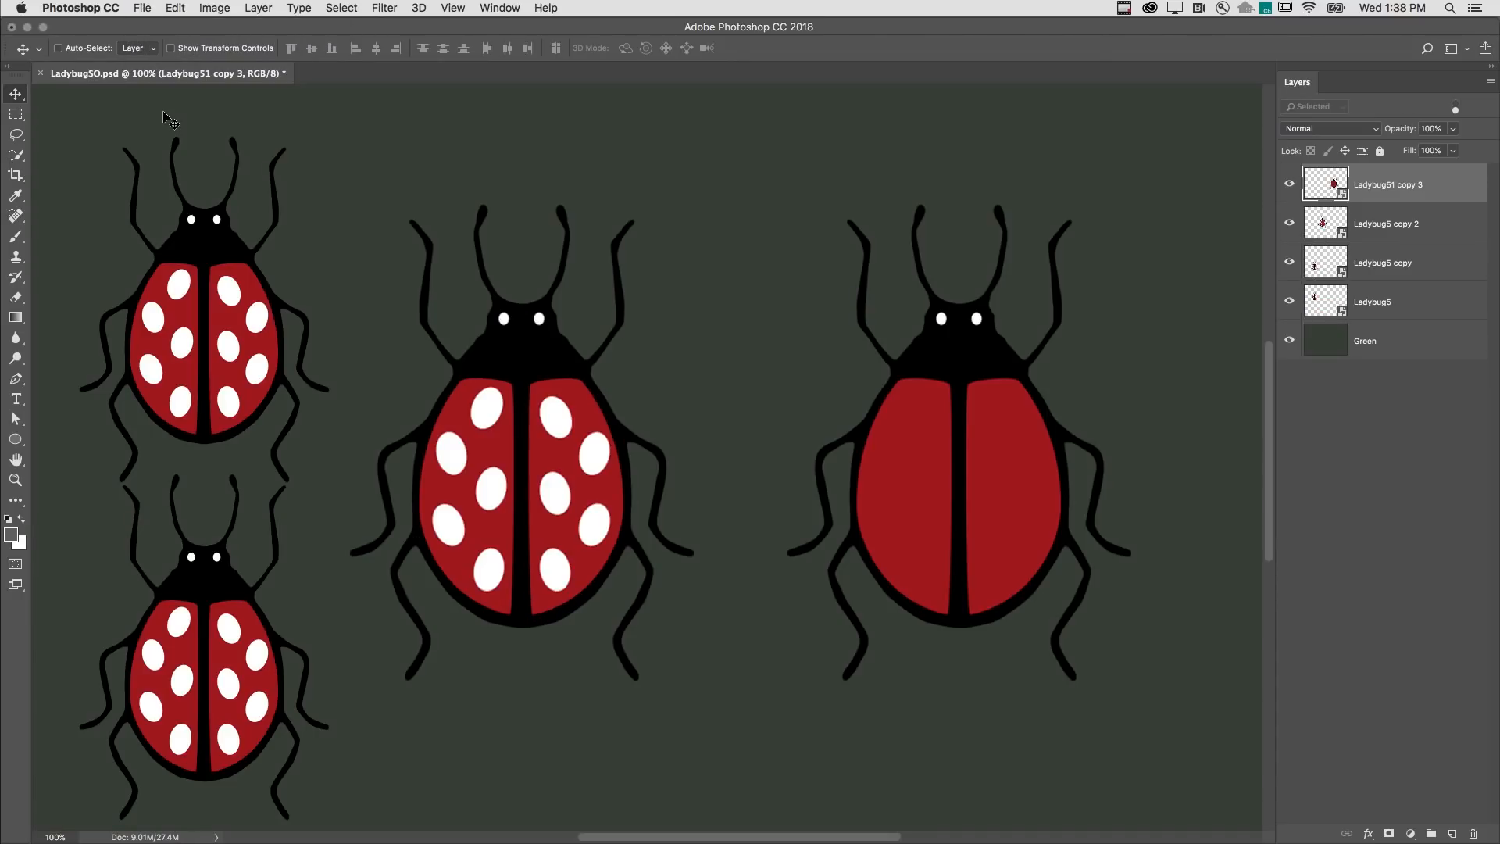